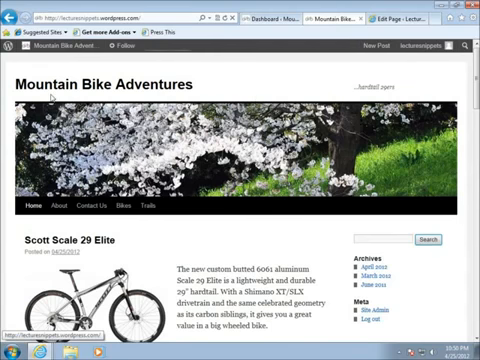
mouse_move(200, 84)
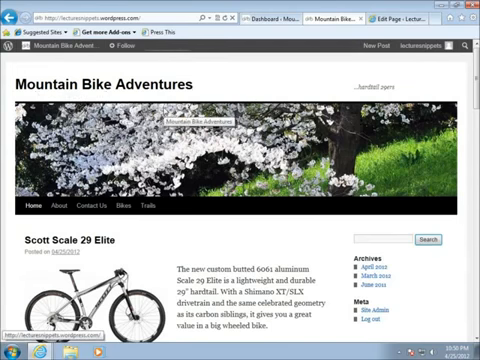
Scroll through the live Mountain Bike Adventures site before heading to the dashboard's Themes page
scroll(down, 3)
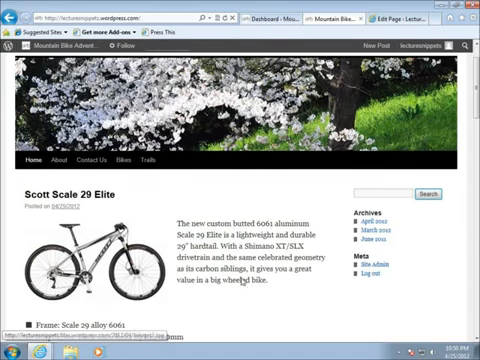
scroll(up, 3)
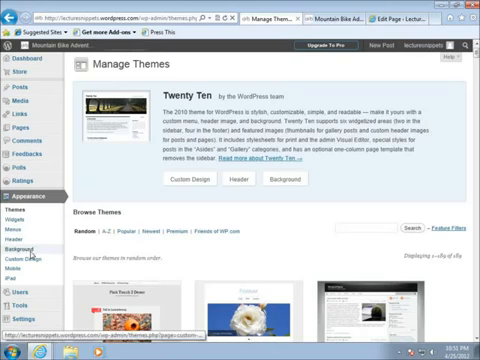
scroll(down, 3)
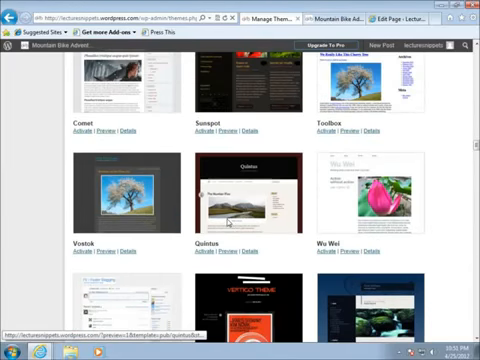
scroll(up, 3)
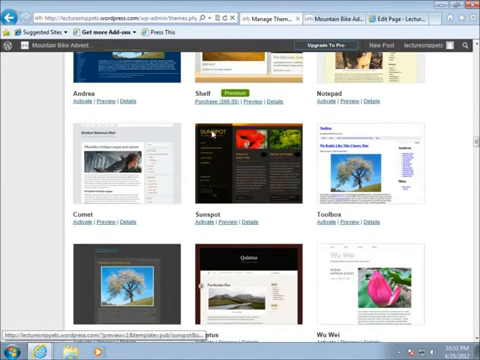
mouse_move(204, 164)
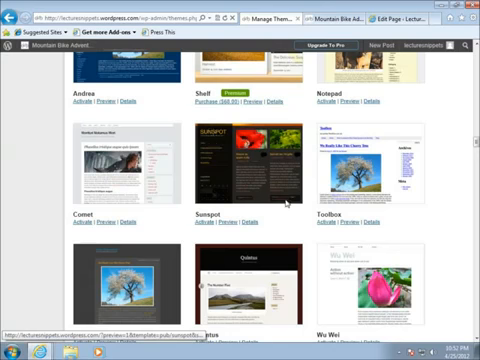
scroll(down, 3)
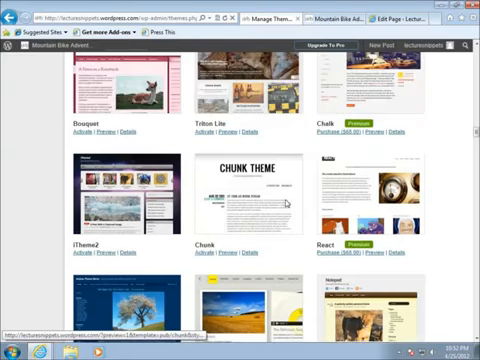
scroll(down, 3)
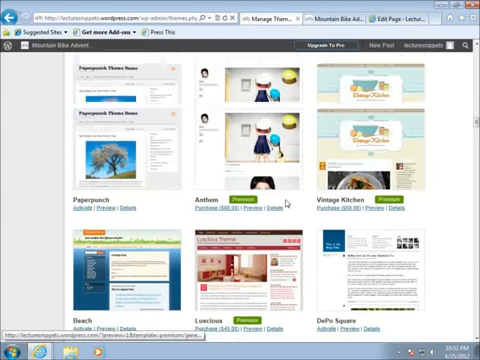
scroll(down, 3)
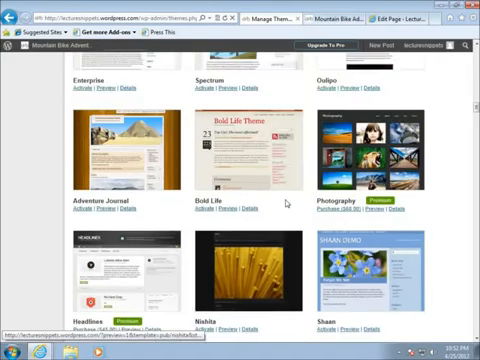
scroll(down, 3)
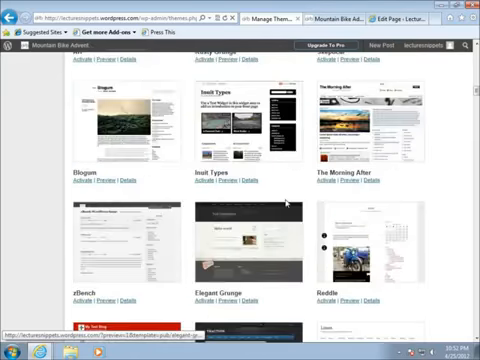
scroll(down, 3)
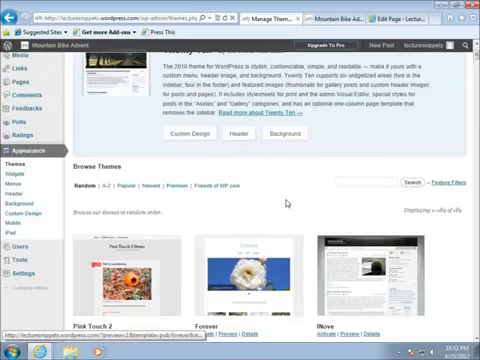
scroll(up, 3)
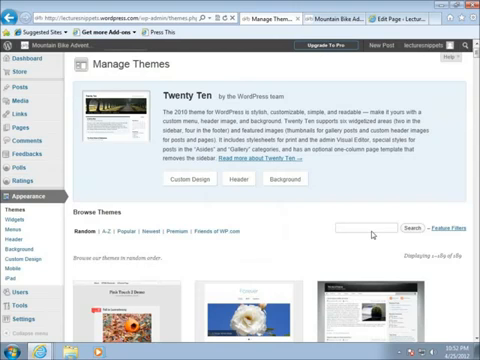
Search the themes for 'spring', review the results, then go to Appearance > Custom Design
text(sprint)
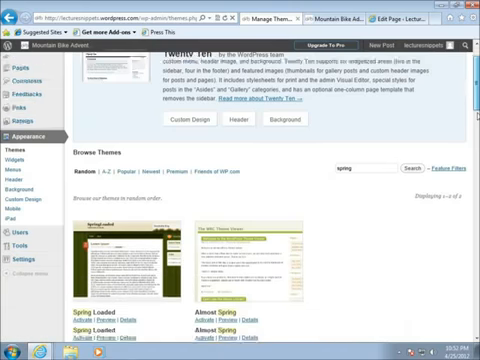
scroll(down, 3)
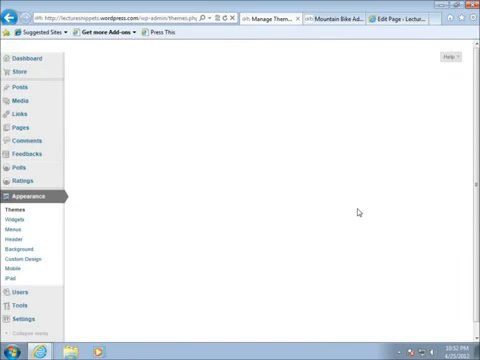
click(28, 254)
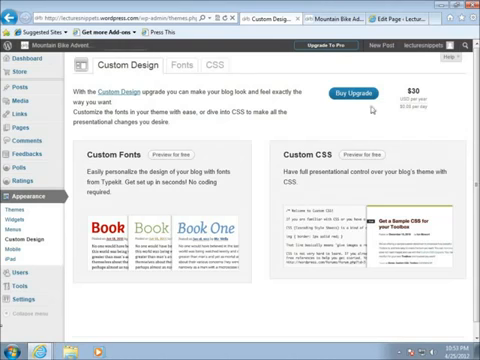
Switch to the CSS Stylesheet Editor showing the default welcome comment
click(212, 64)
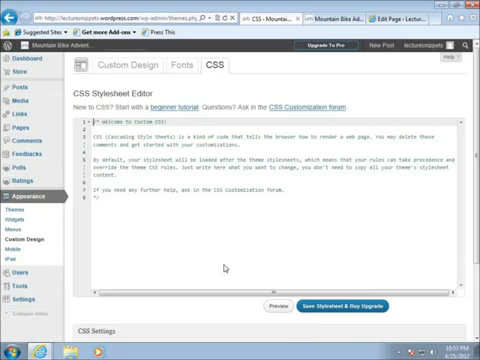
mouse_move(12, 268)
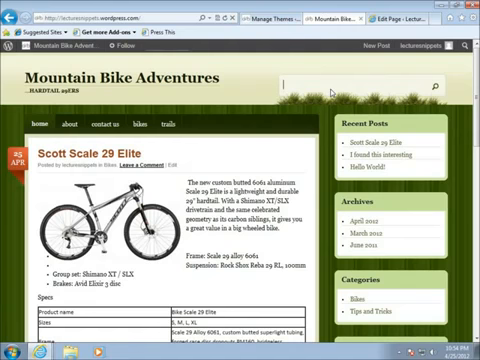
Scroll through the restyled green Mountain Bike Adventures site to review it
scroll(down, 3)
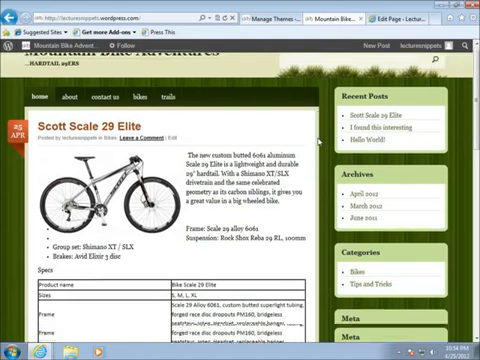
scroll(down, 3)
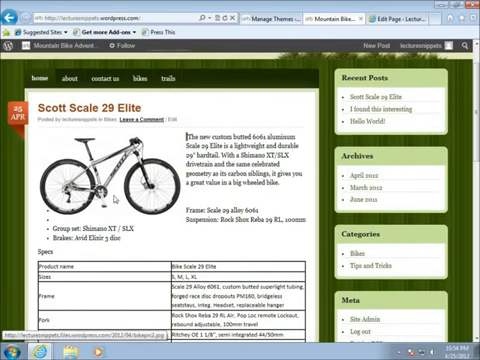
scroll(up, 3)
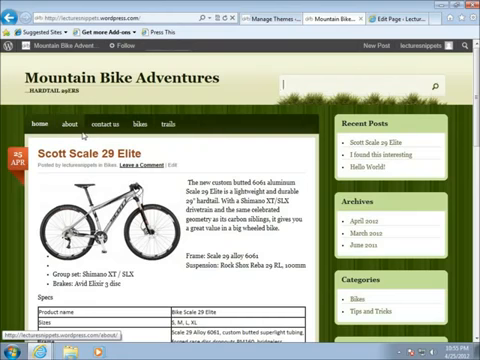
Visit the Contact Us page from the site menu, then return to the dashboard's Themes page
click(172, 124)
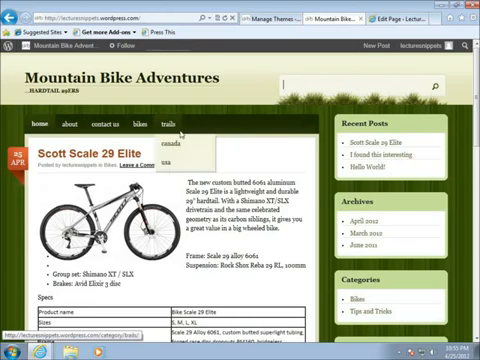
scroll(down, 3)
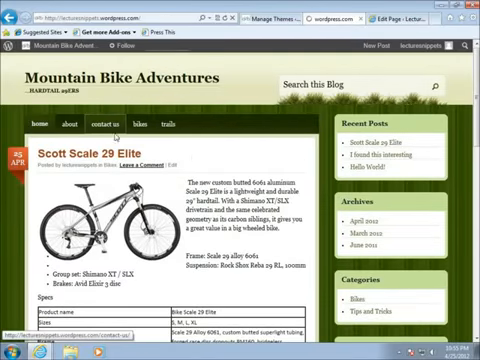
click(108, 124)
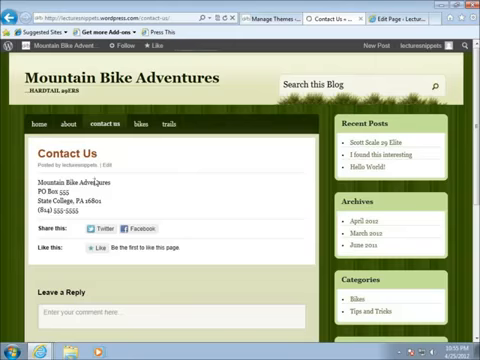
click(262, 16)
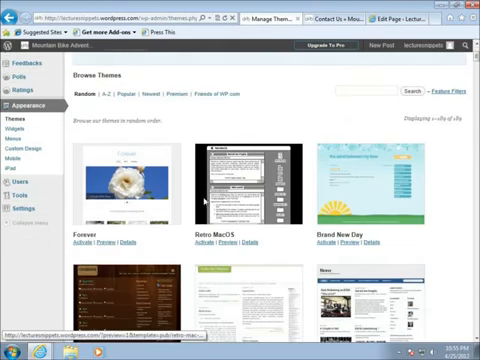
scroll(down, 3)
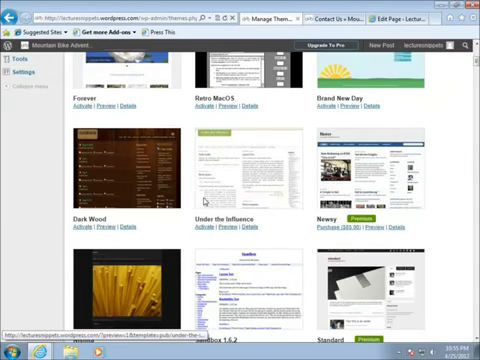
scroll(down, 3)
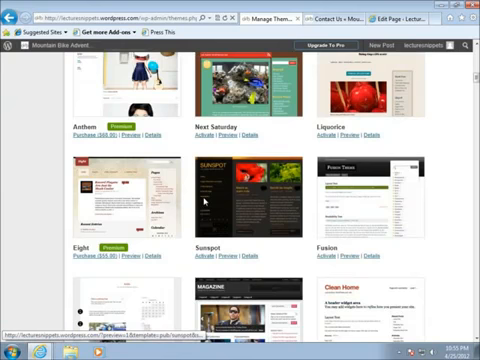
scroll(down, 3)
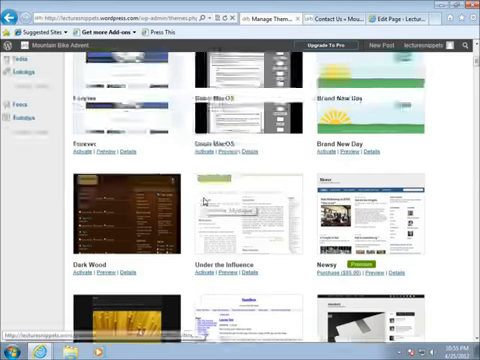
scroll(up, 3)
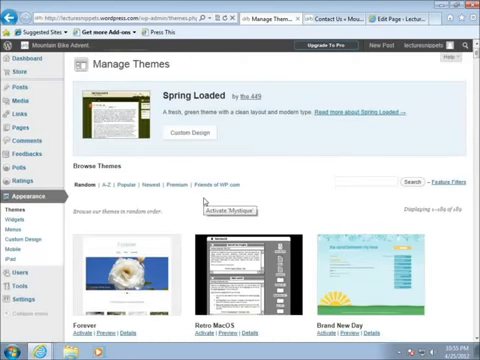